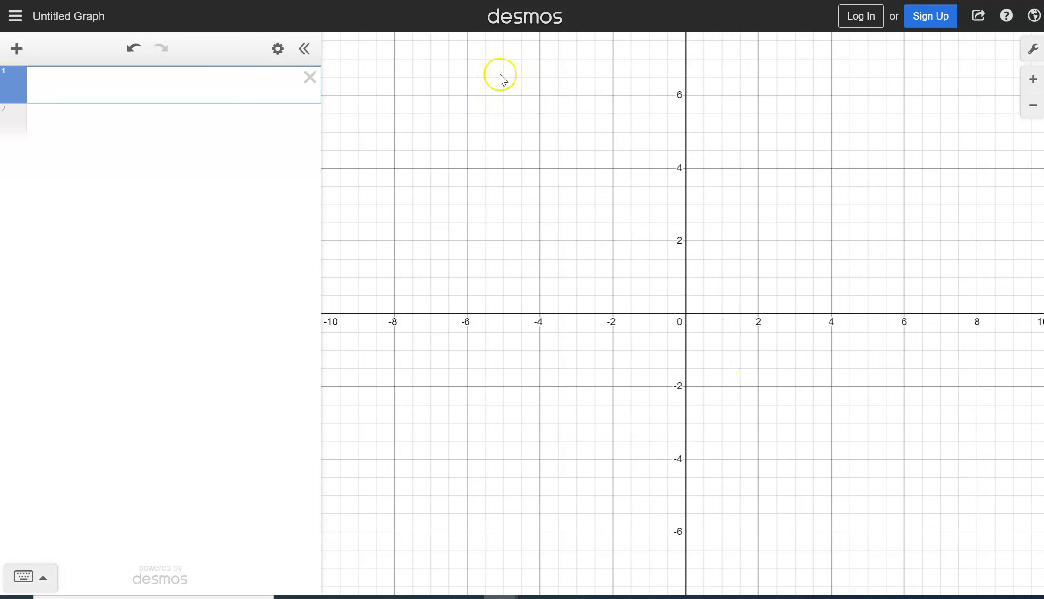
- Bring up the Add Item menu on the empty graph
click(15, 49)
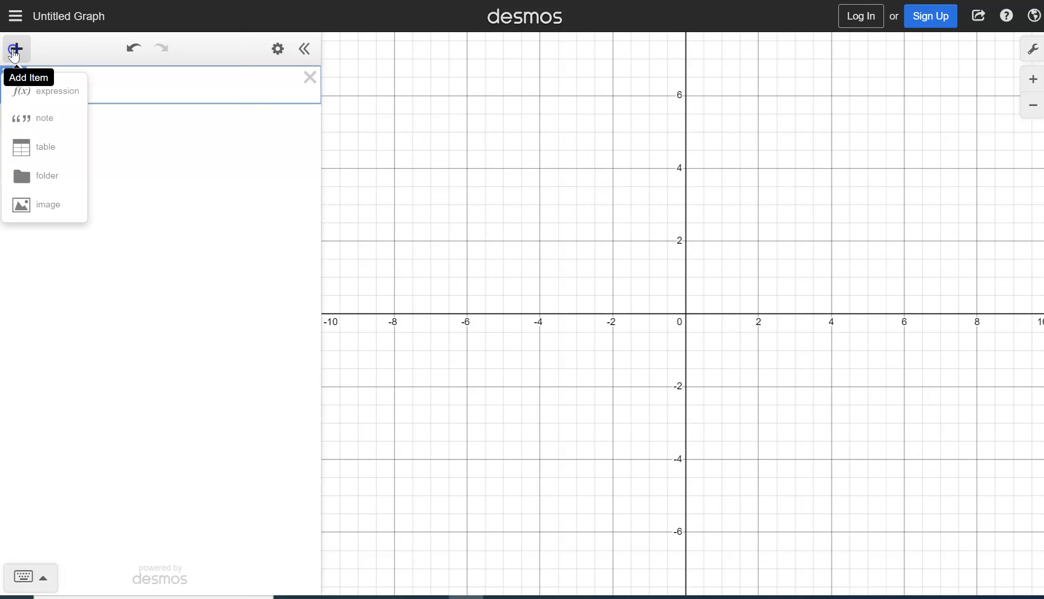
- Add a table and fill x1 with 33, 34, 35, 33, 32, 38, 39, 41, 44, fixing a run-together entry
click(45, 147)
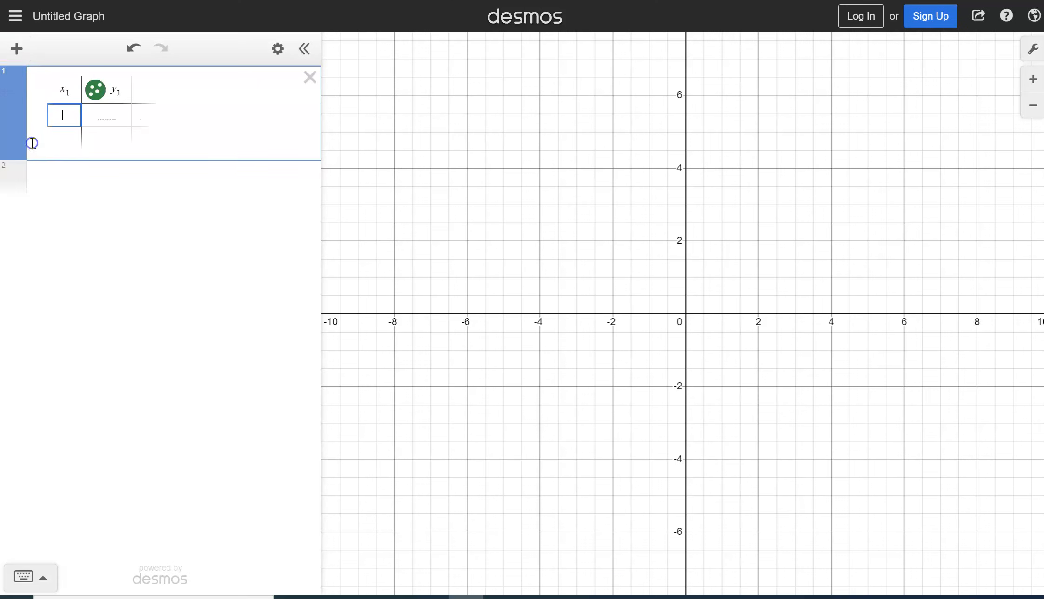
text(33)
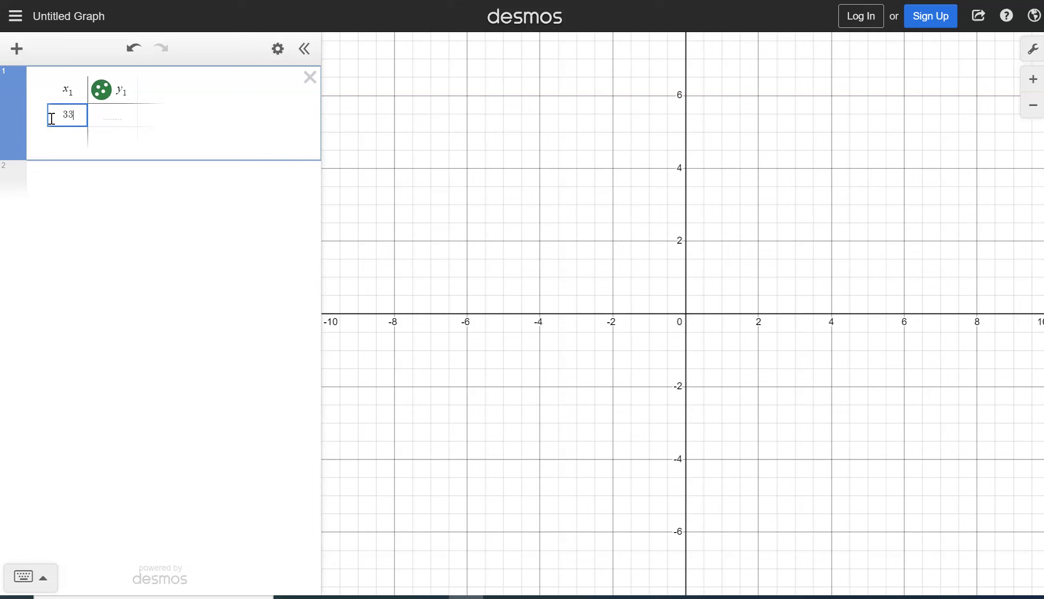
text(343)
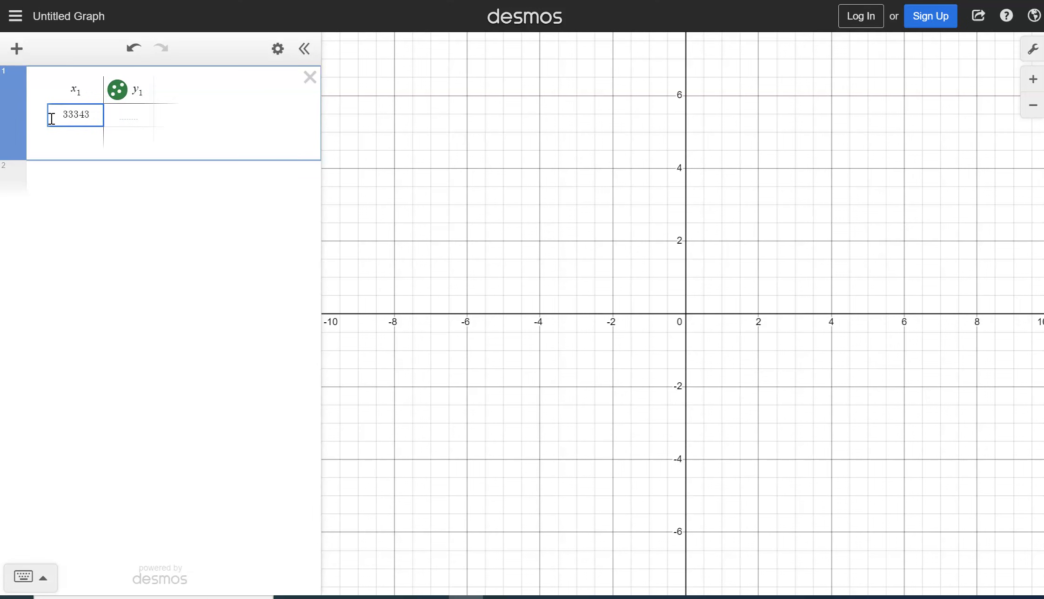
key(Backspace)
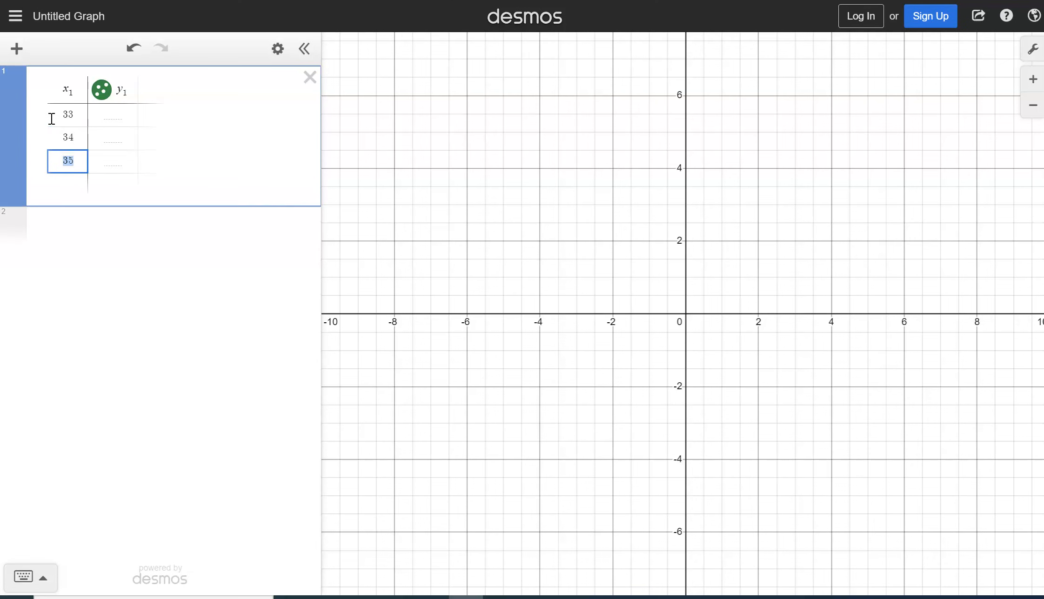
text(33)
text(38)
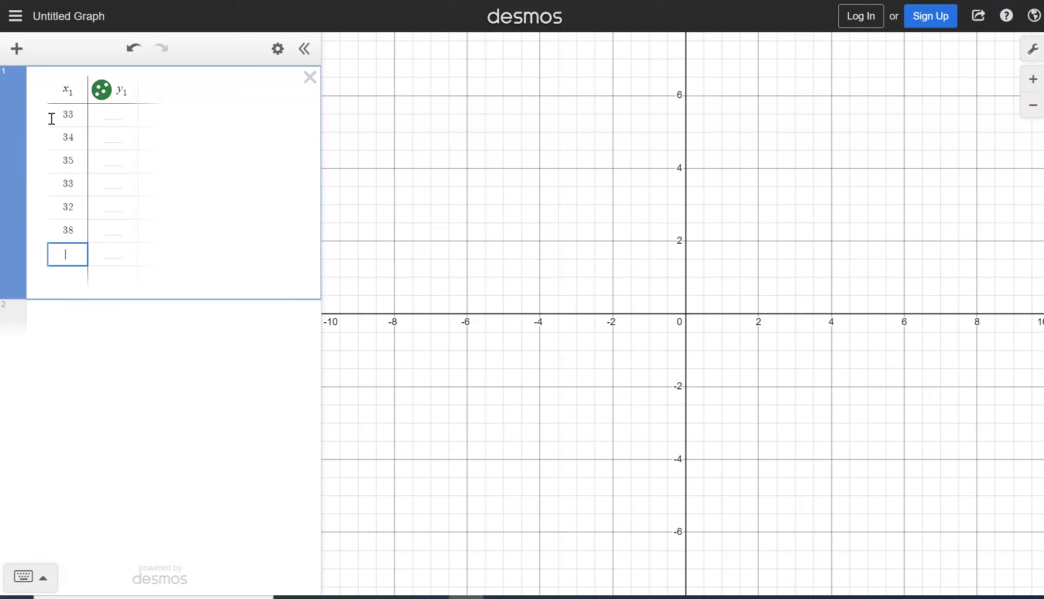
text(39)
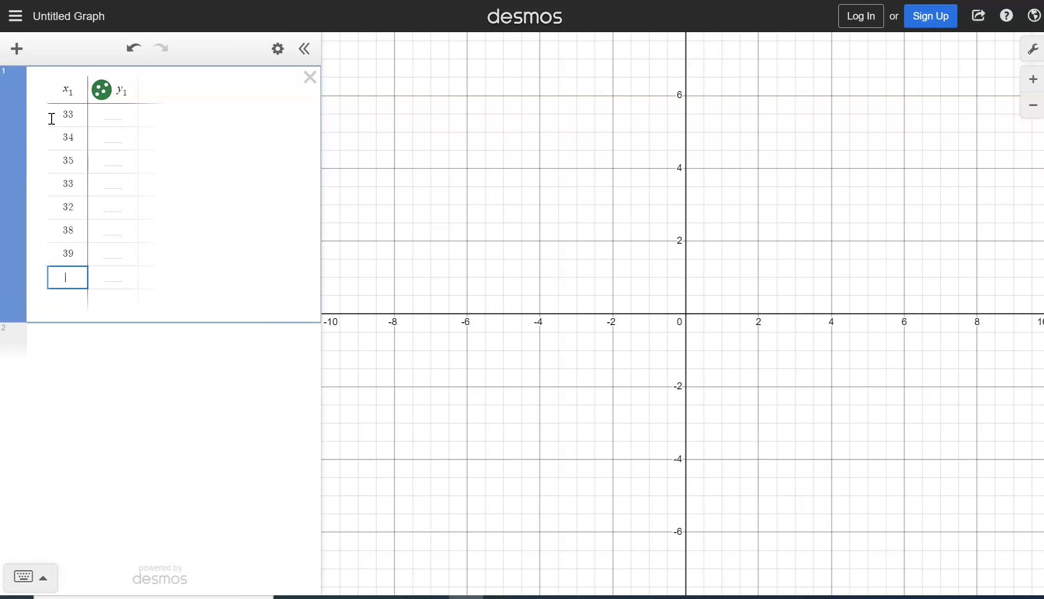
text(41)
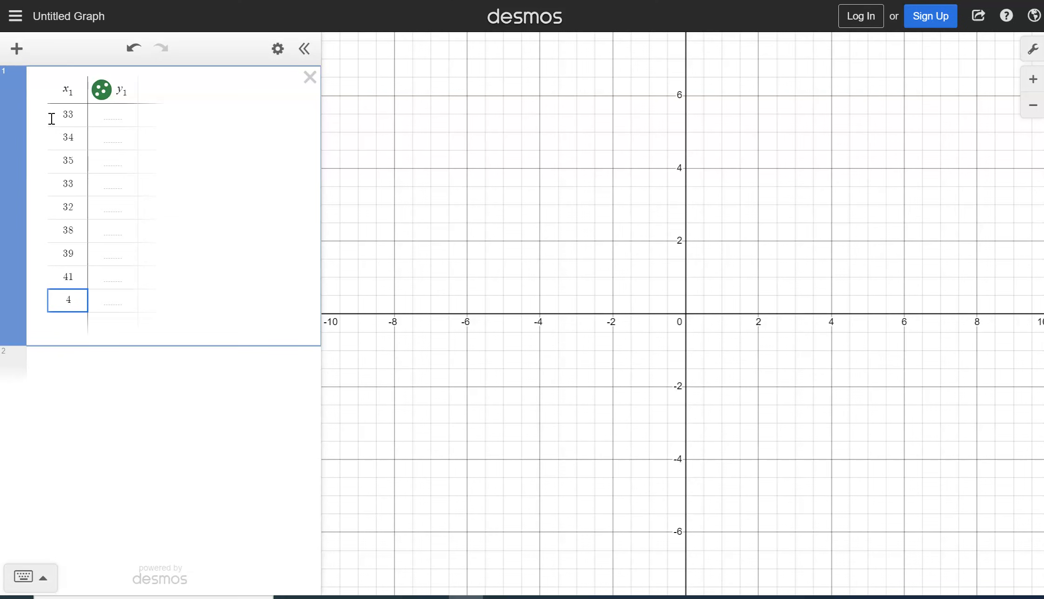
text(4)
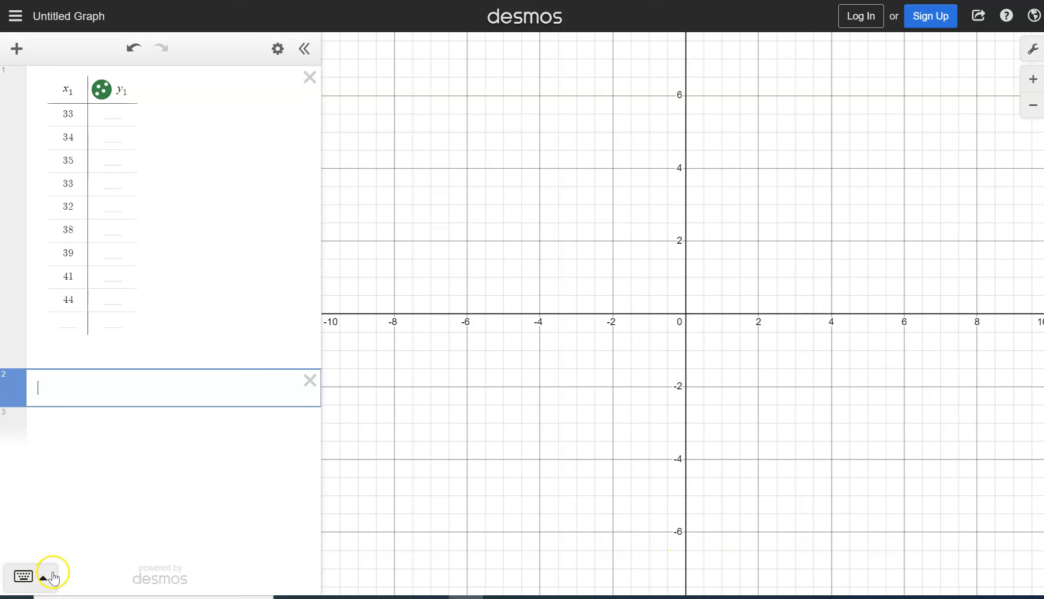
- Insert an empty boxplot() from the Visualizations functions on line two
click(43, 577)
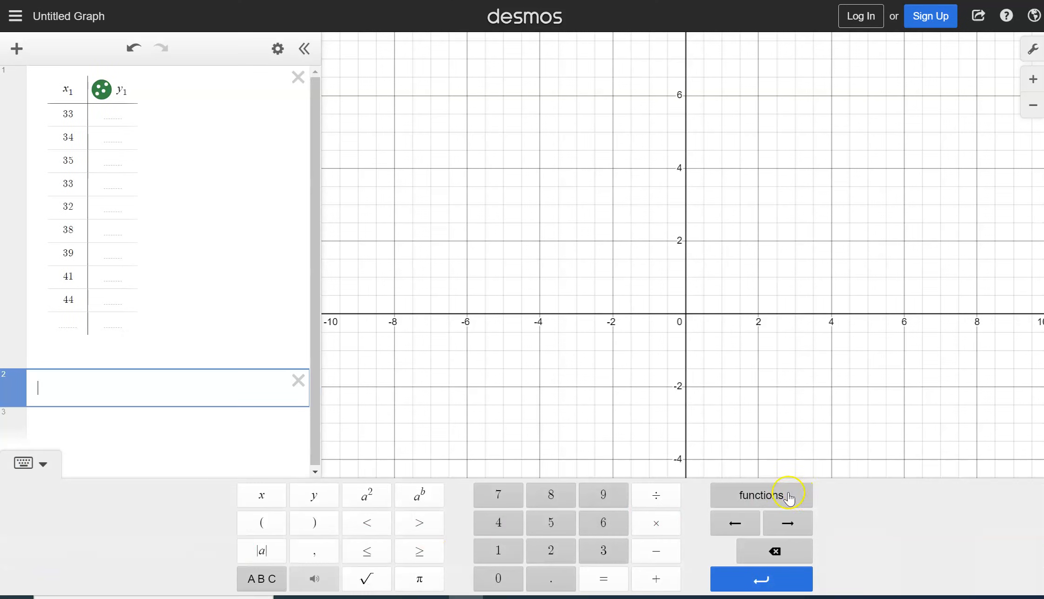
click(759, 495)
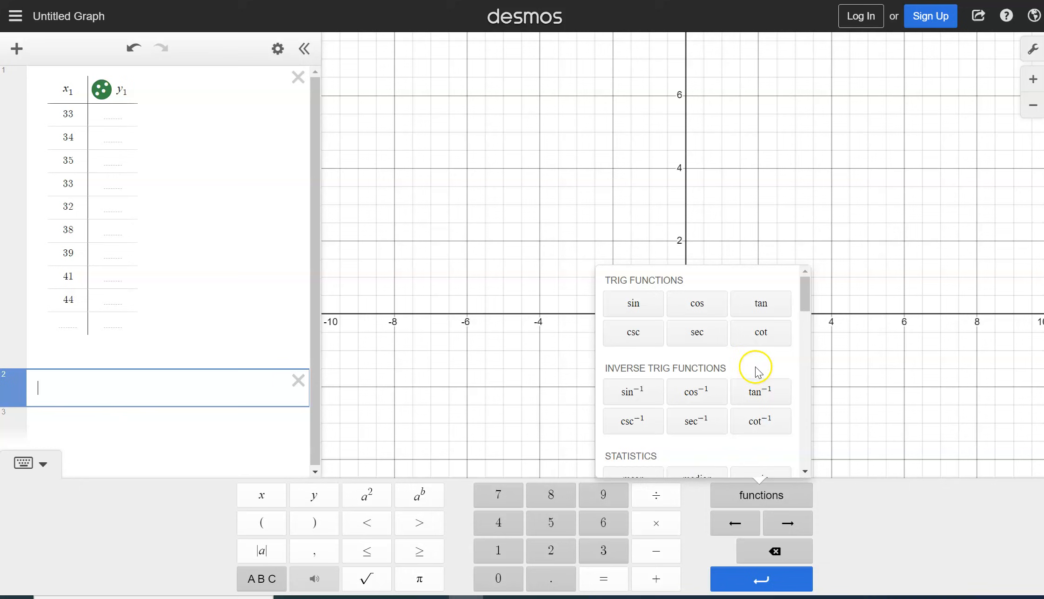
scroll(down, 3)
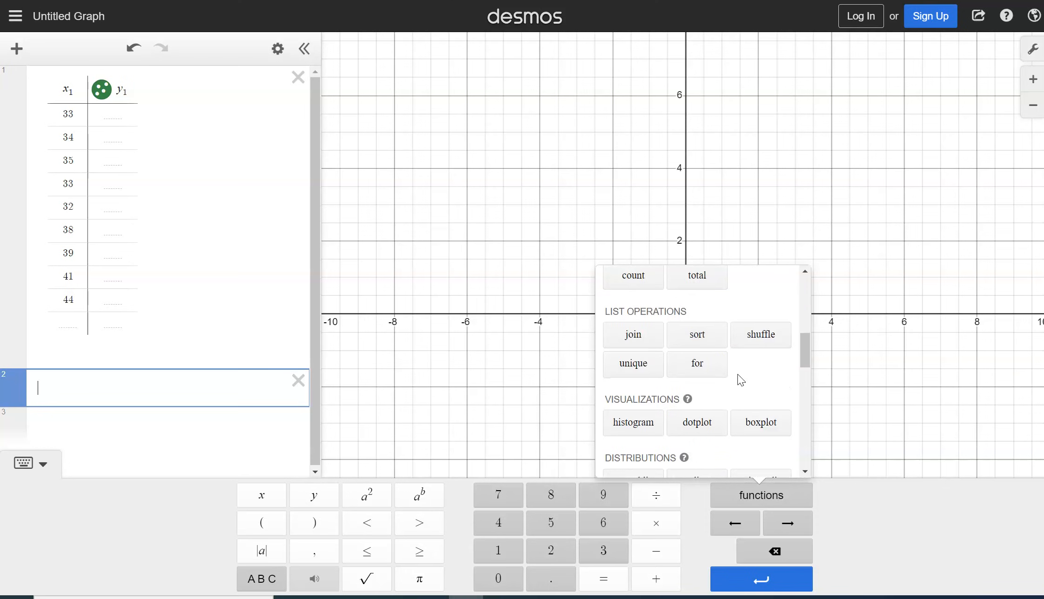
scroll(down, 3)
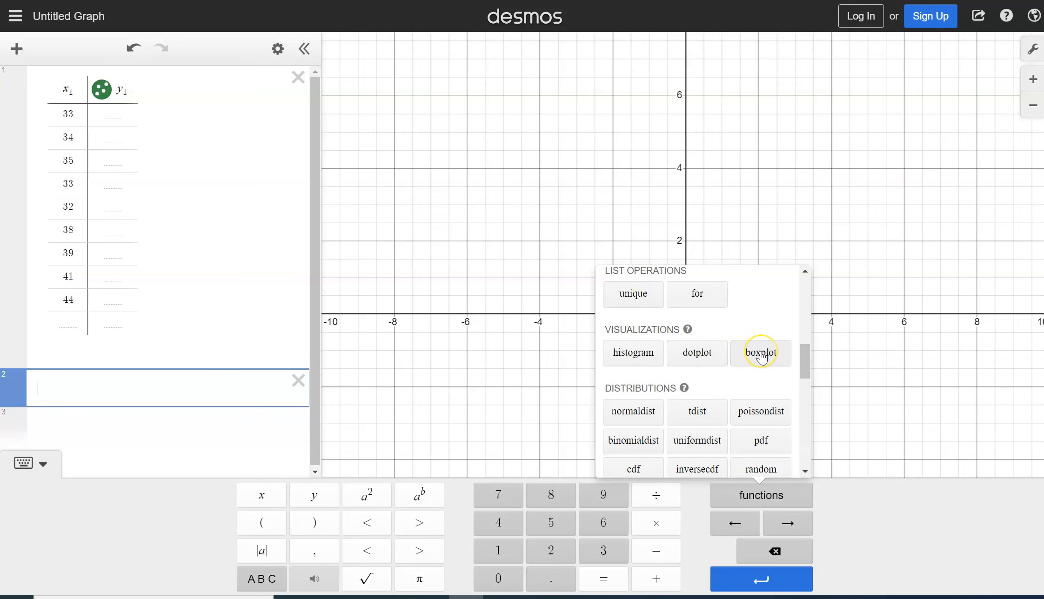
click(760, 352)
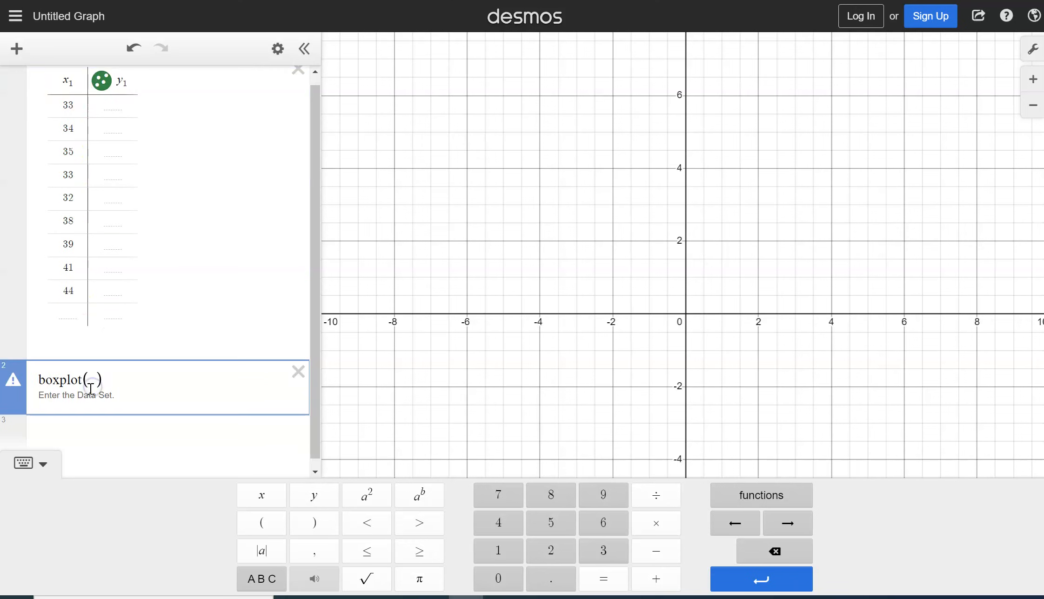
- Plot boxplot(x1) and centre the 32–44 box plot in the view
text(x_1)
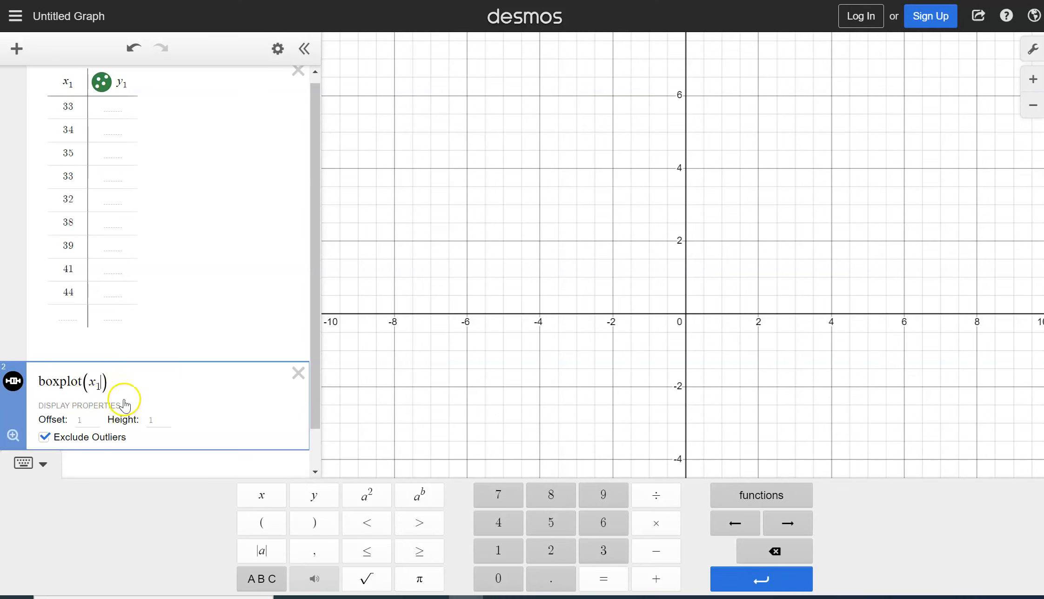
mouse_move(229, 383)
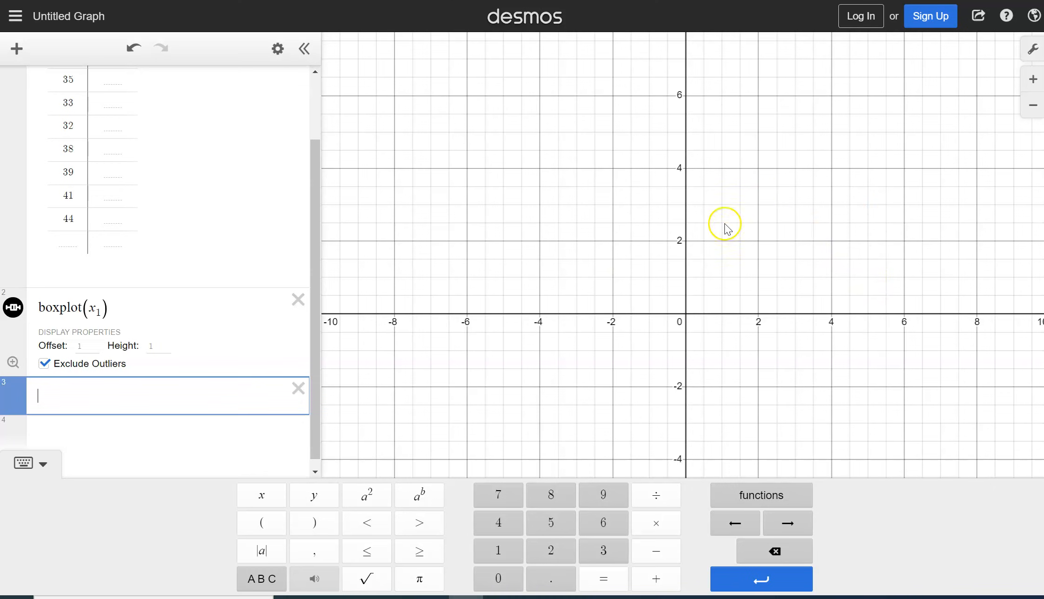
mouse_move(773, 277)
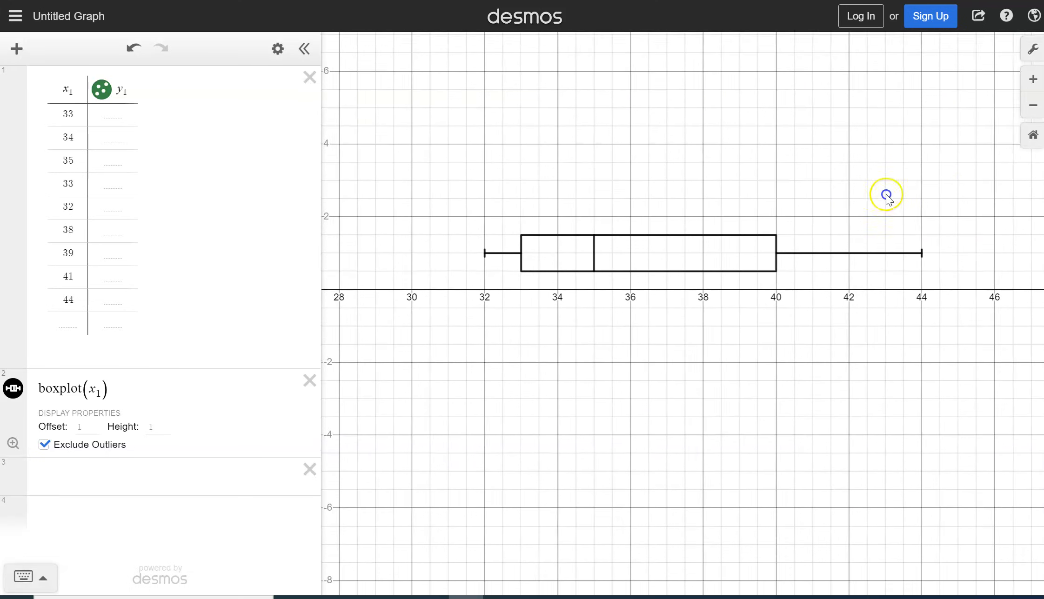
drag(886, 196, 416, 259)
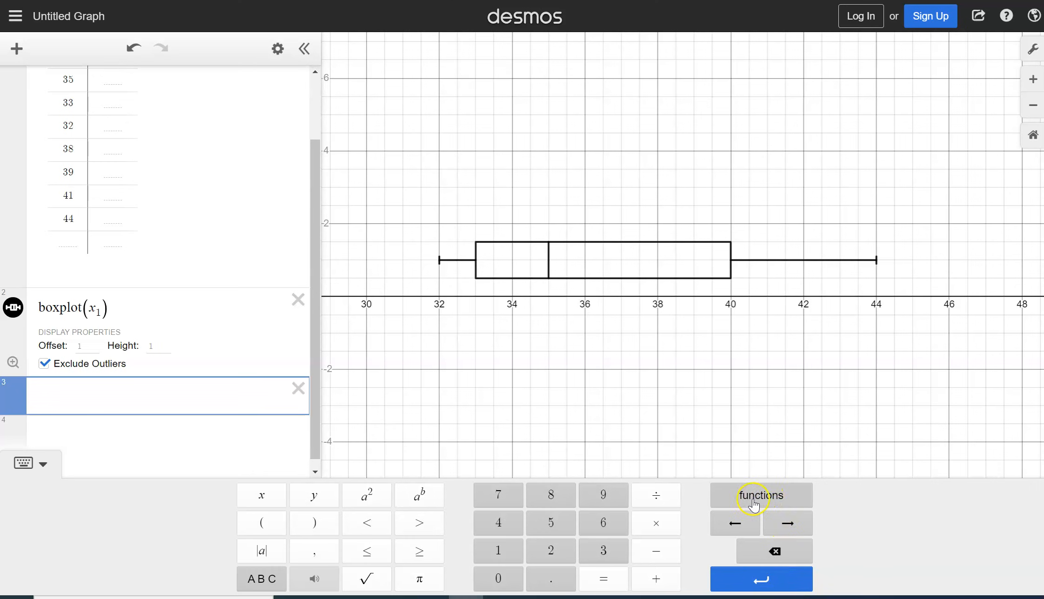
- Insert an empty stats() from the Statistics functions on line three
click(759, 494)
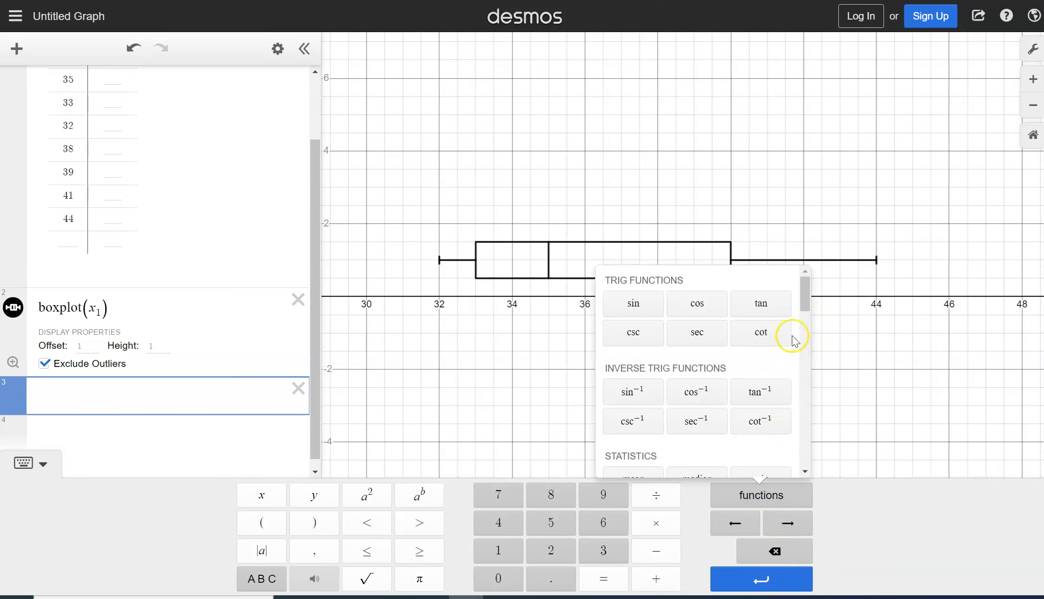
scroll(down, 3)
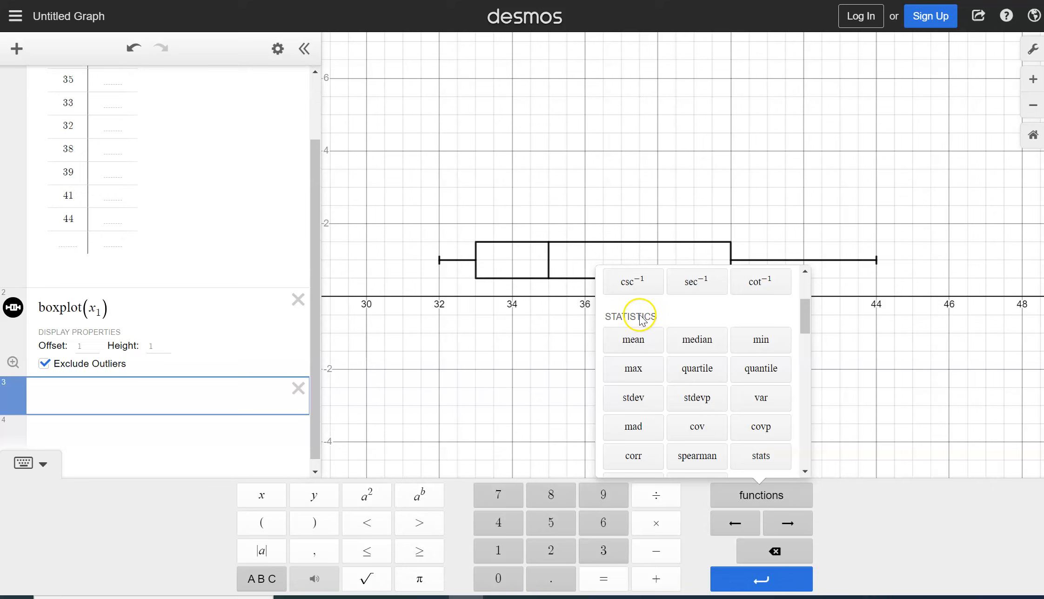
scroll(down, 3)
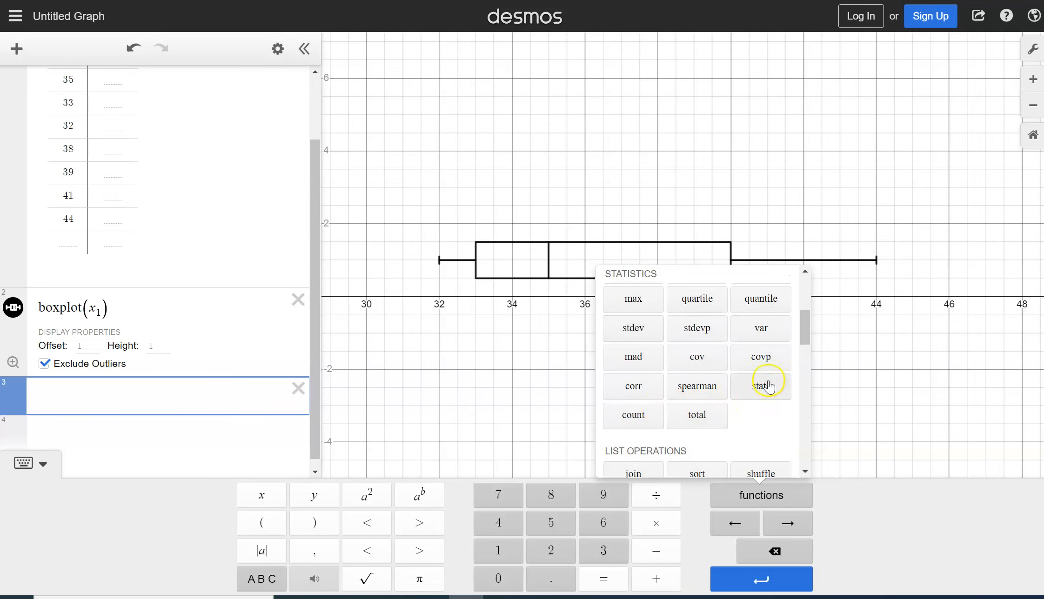
mouse_move(767, 392)
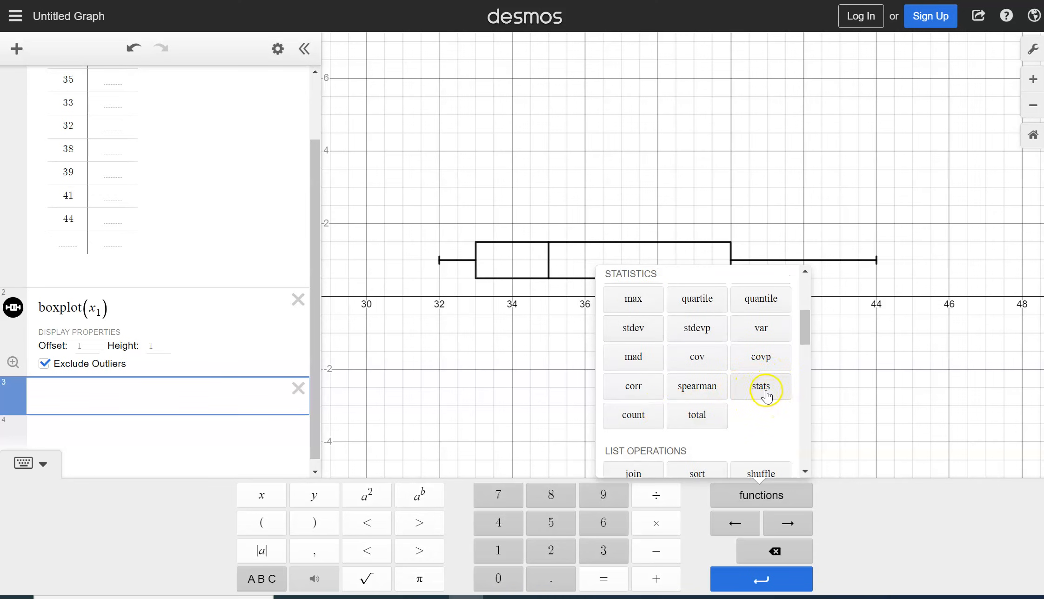
click(760, 386)
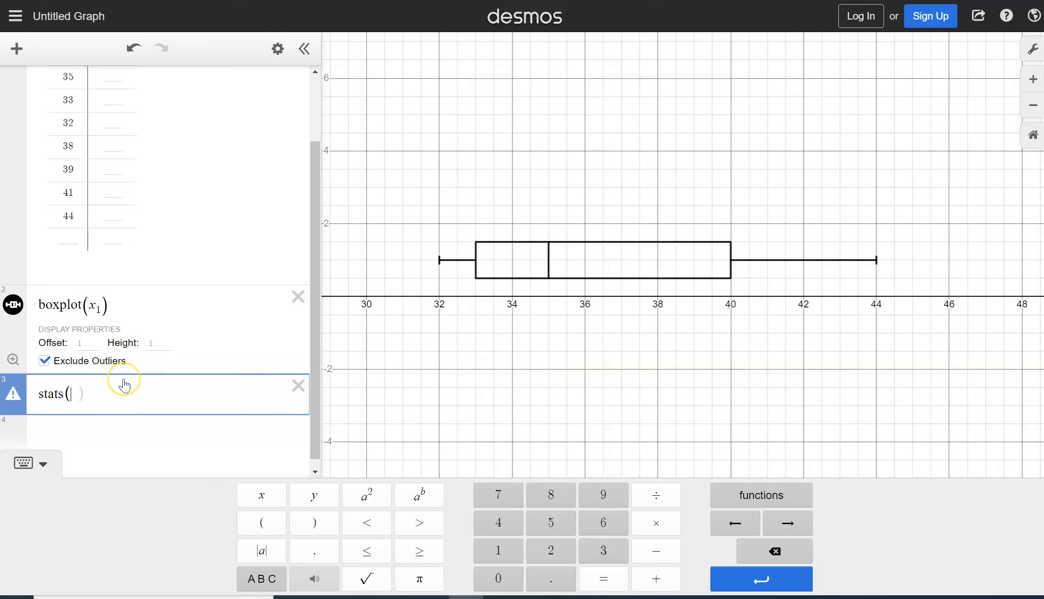
- Evaluate stats(x1) to show min 32, Q1 33, median 35, Q3 40, max 44
text(x_1)
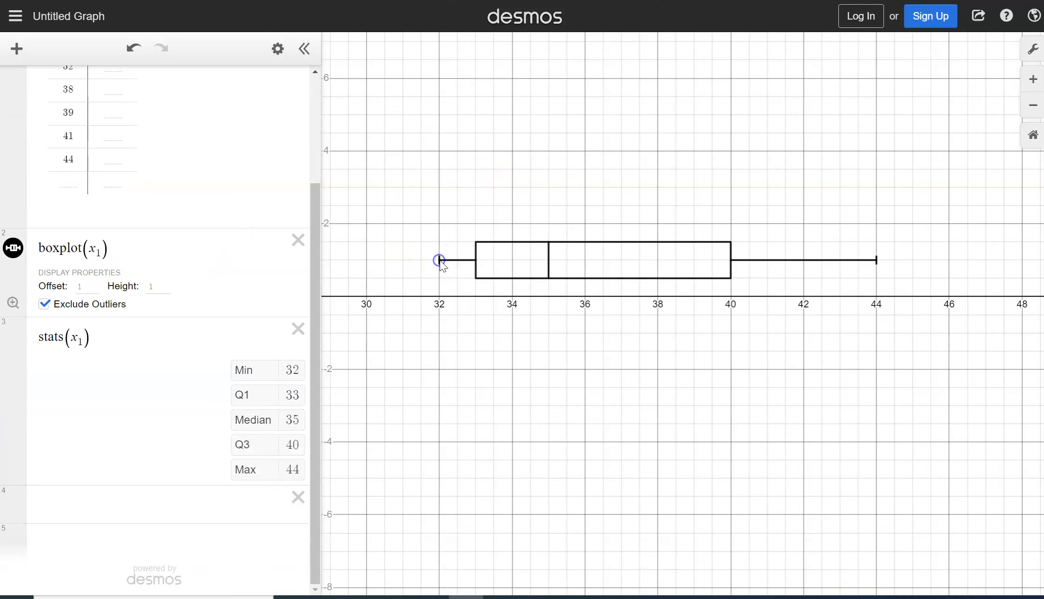
click(258, 395)
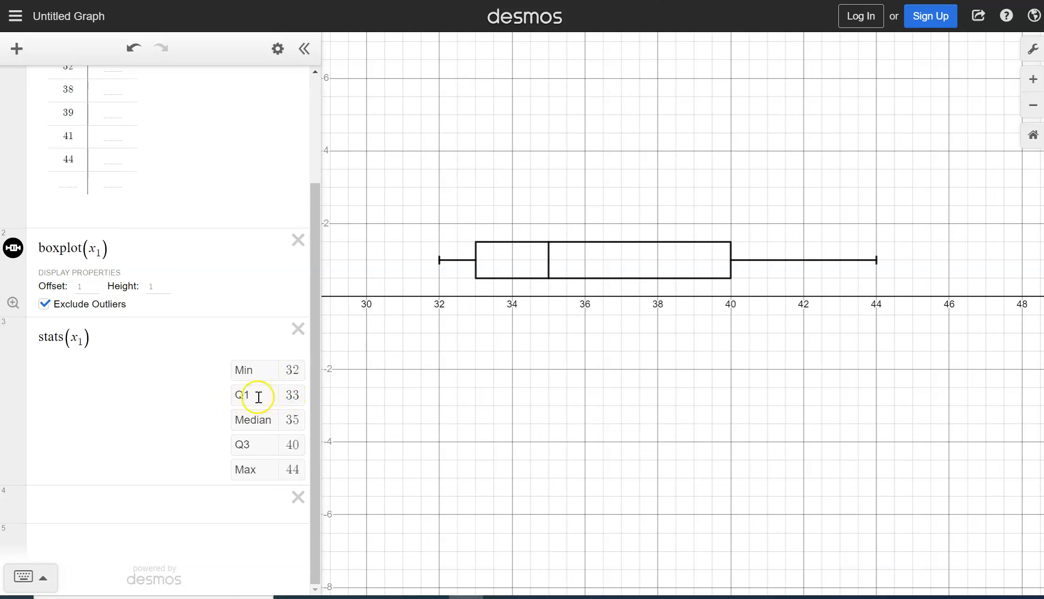
mouse_move(546, 272)
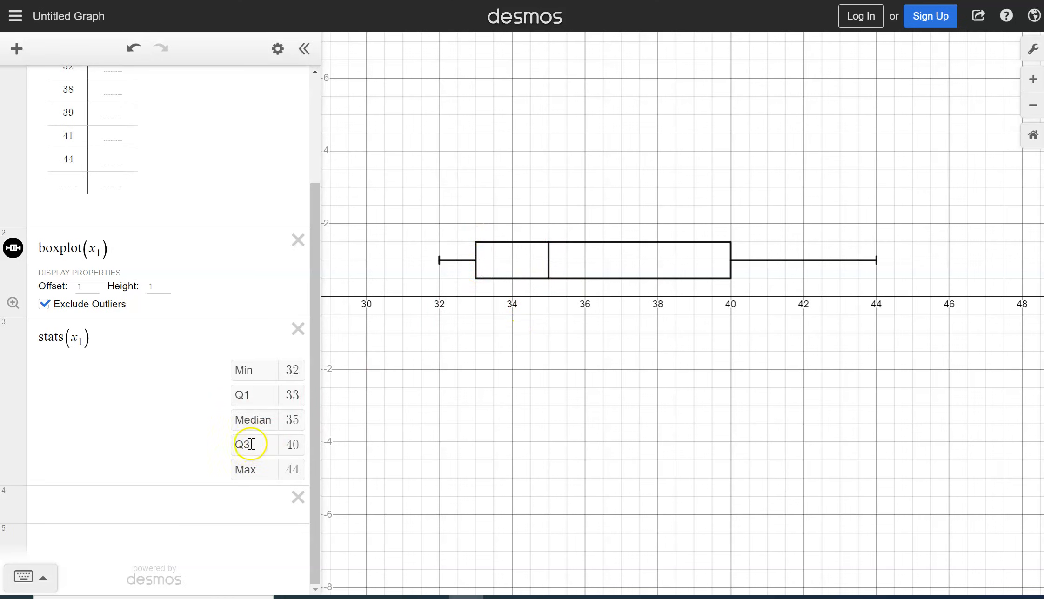
mouse_move(855, 306)
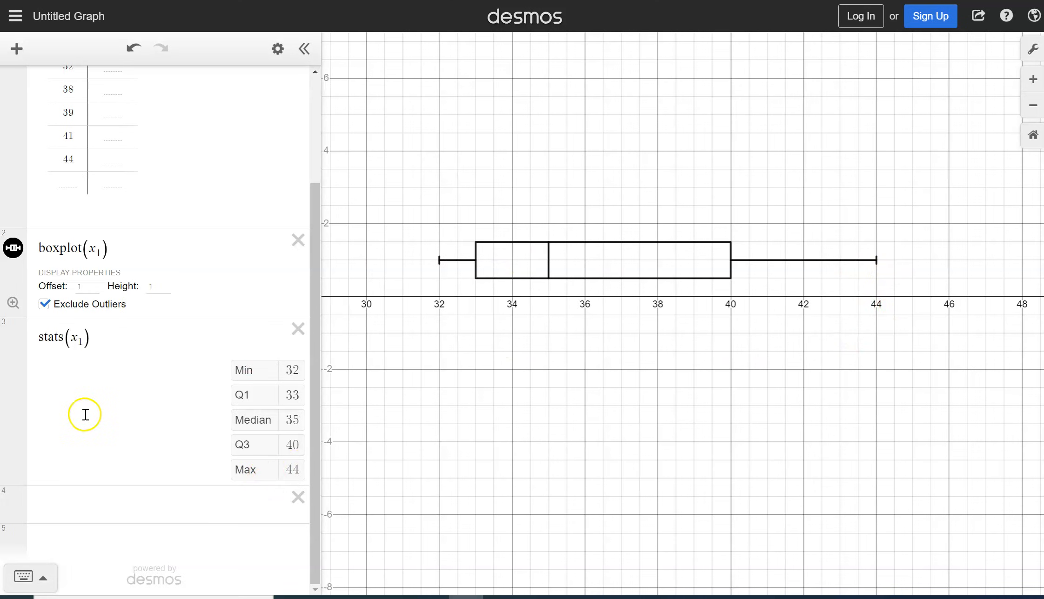
mouse_move(131, 289)
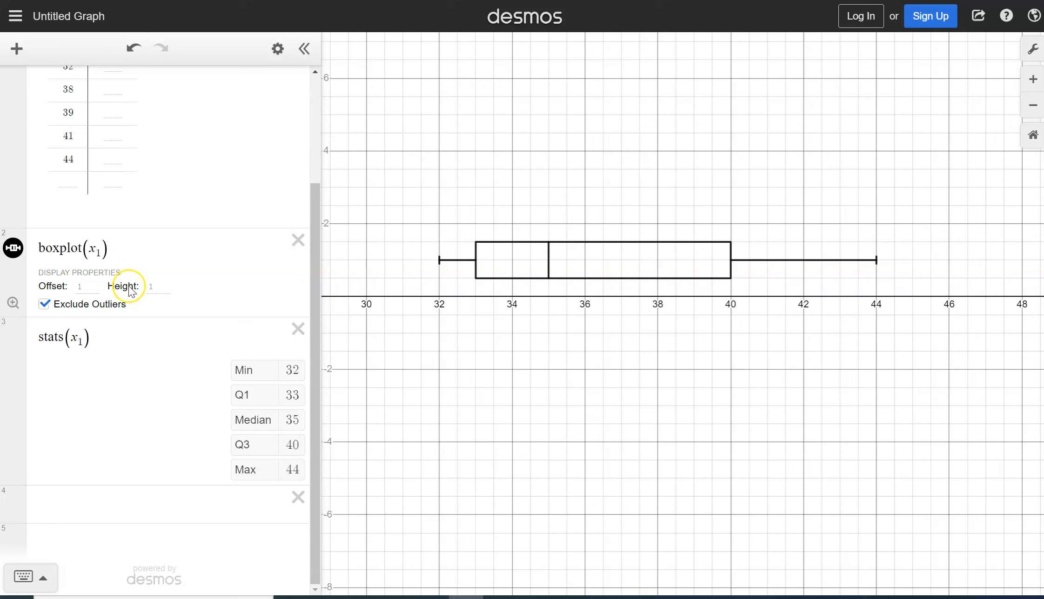
mouse_move(146, 304)
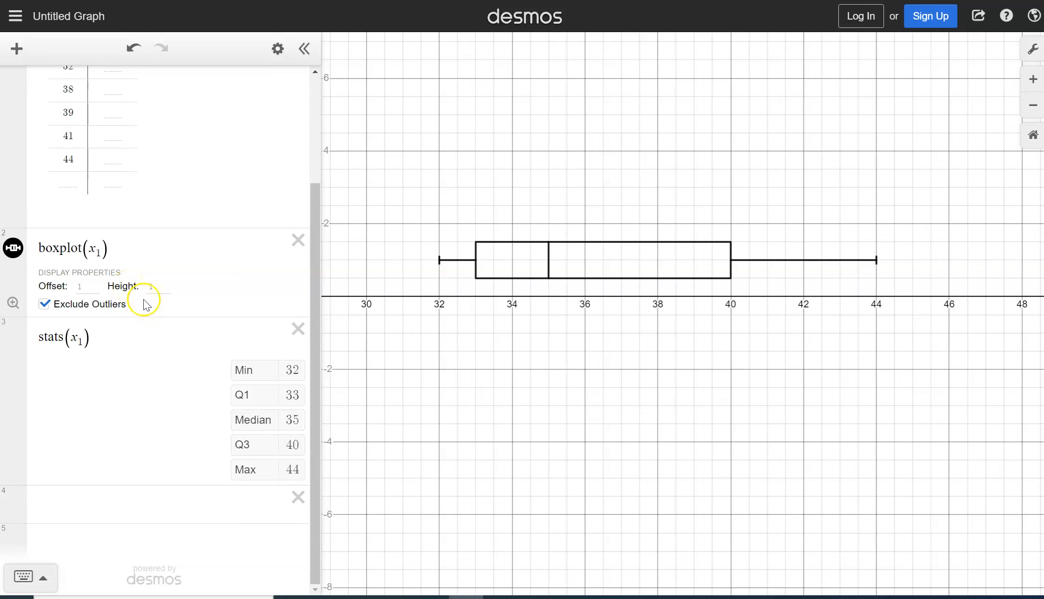
mouse_move(208, 428)
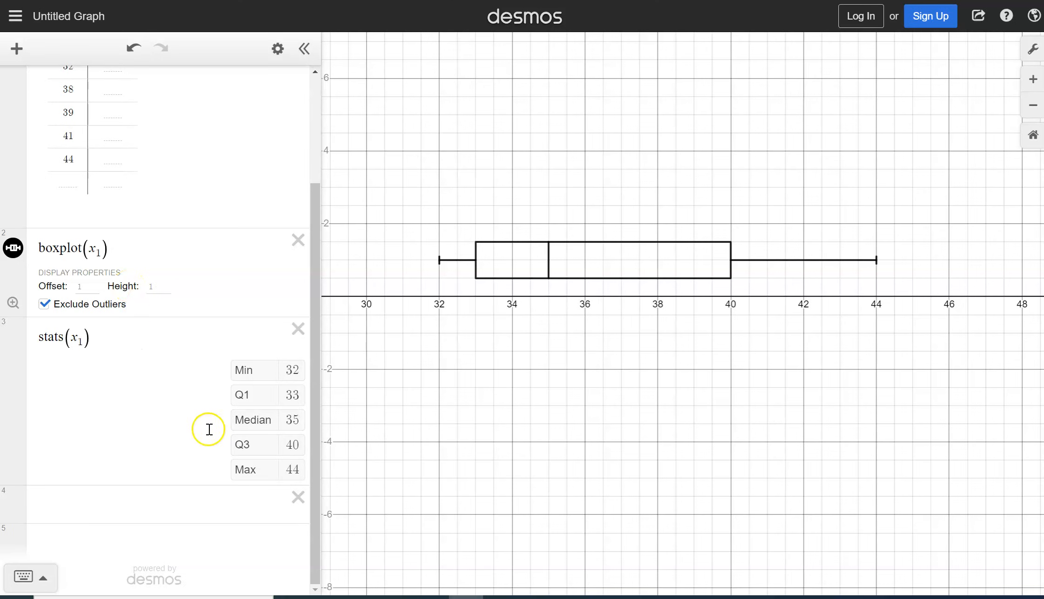